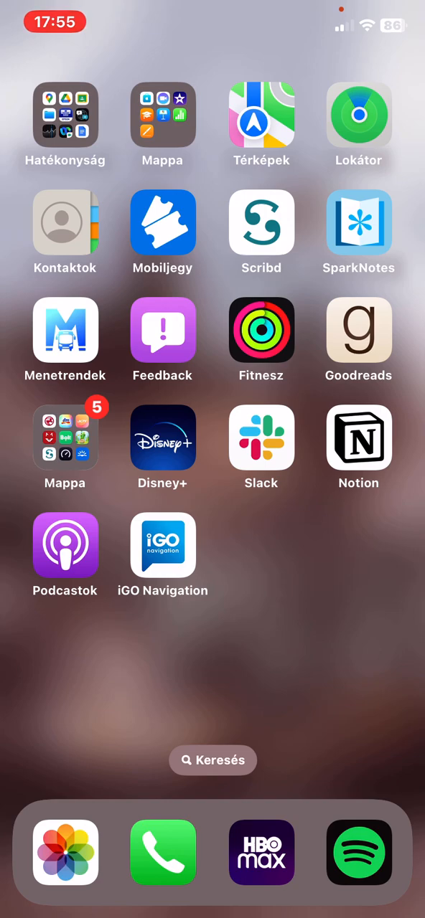
# Launch iGO Navigation from the home screen and bring up its main menu
pyautogui.click(162, 545)
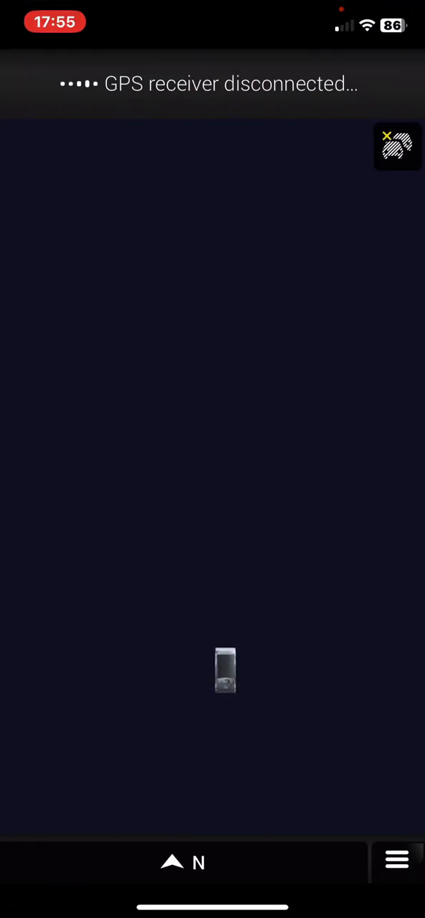
pyautogui.click(396, 859)
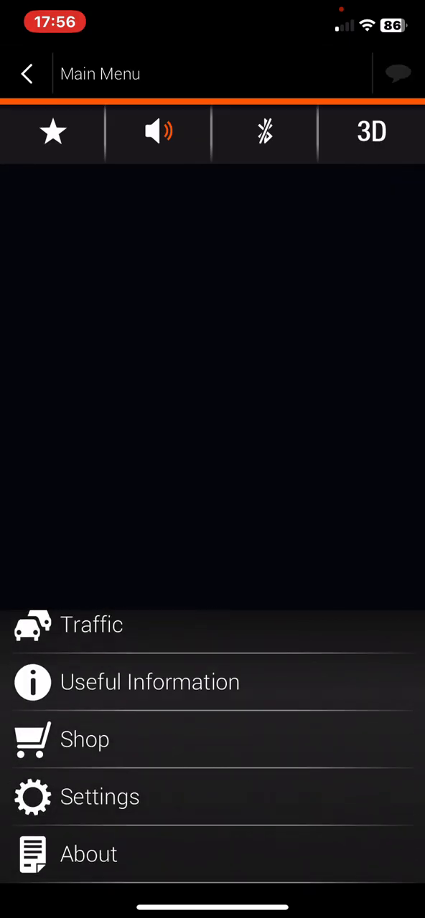
# Choose Settings from the iGO Navigation main menu
pyautogui.click(99, 796)
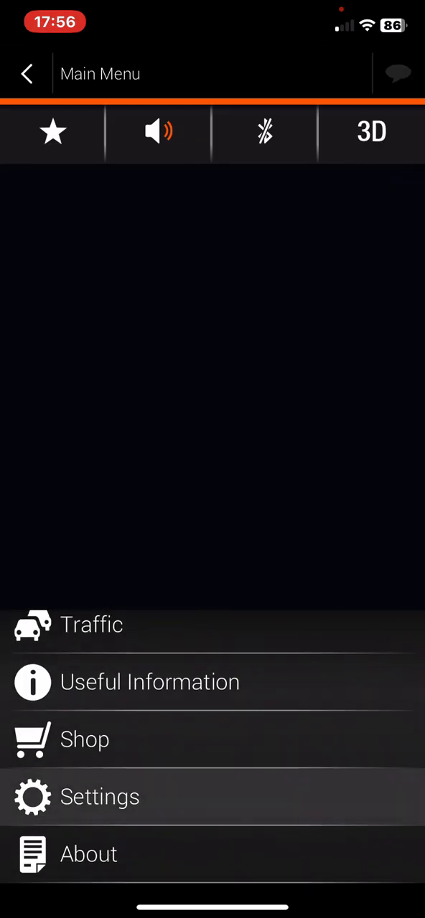
pyautogui.click(99, 796)
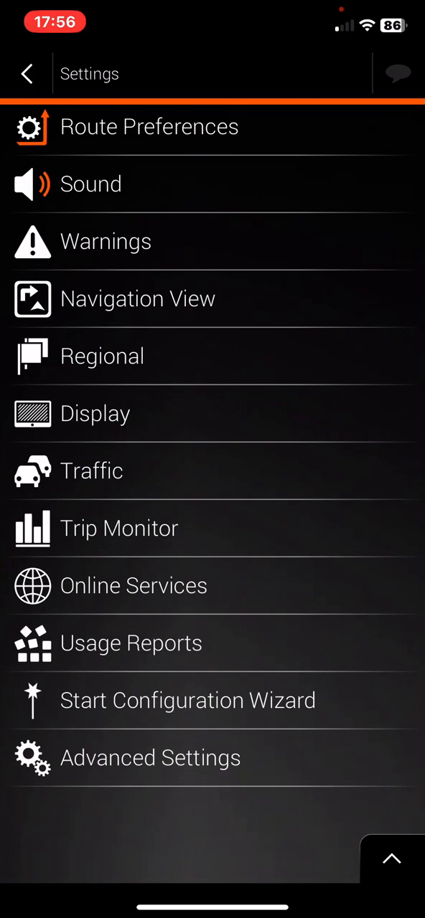
# Go to Navigation View, then Map Appearance with its day and night color options
pyautogui.click(137, 298)
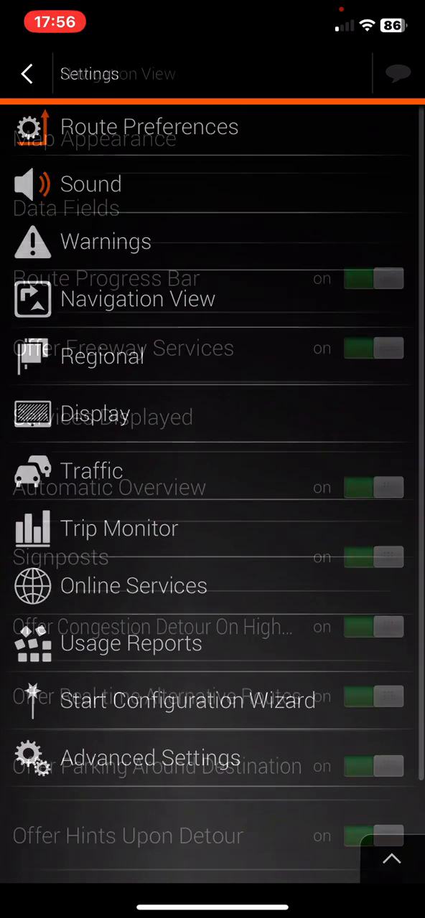
pyautogui.click(138, 299)
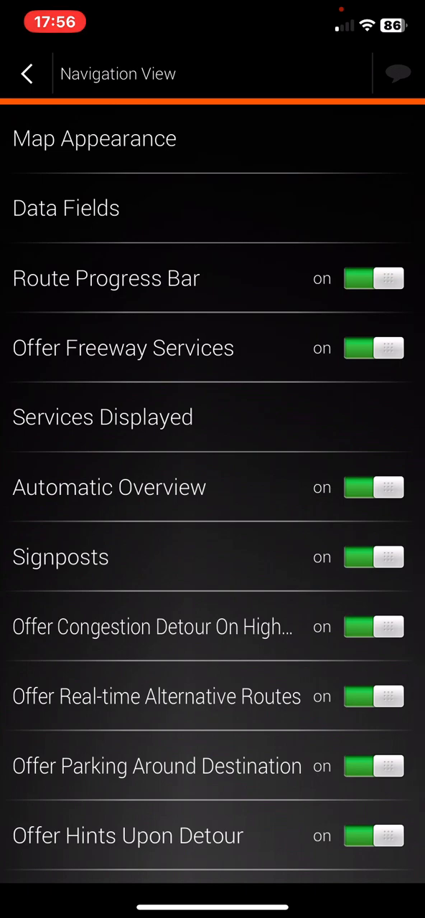
pyautogui.click(94, 139)
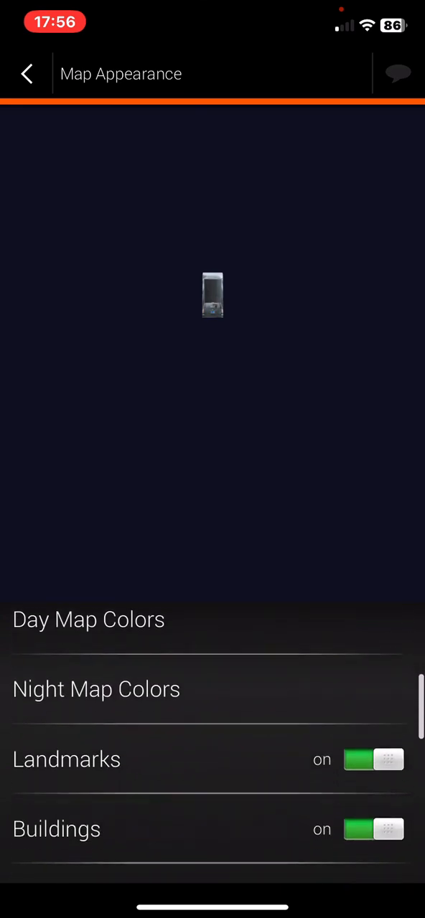
# Scroll down Map Appearance and switch the 3D Terrain toggle on (green)
pyautogui.scroll(-3)
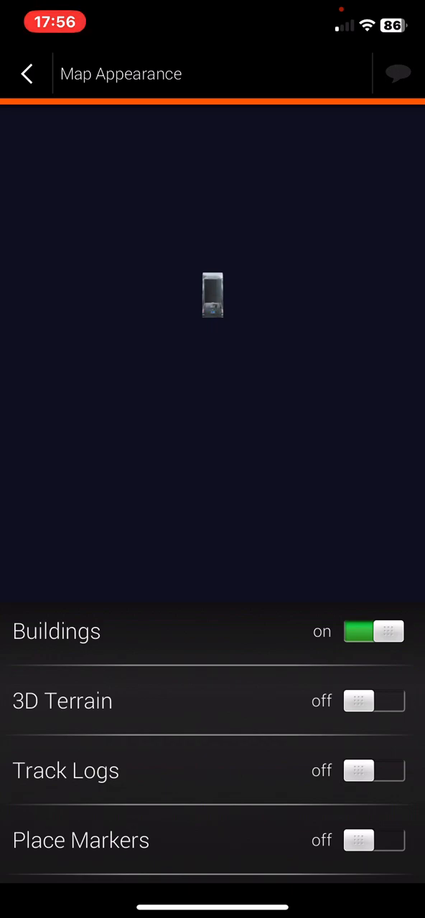
pyautogui.click(373, 701)
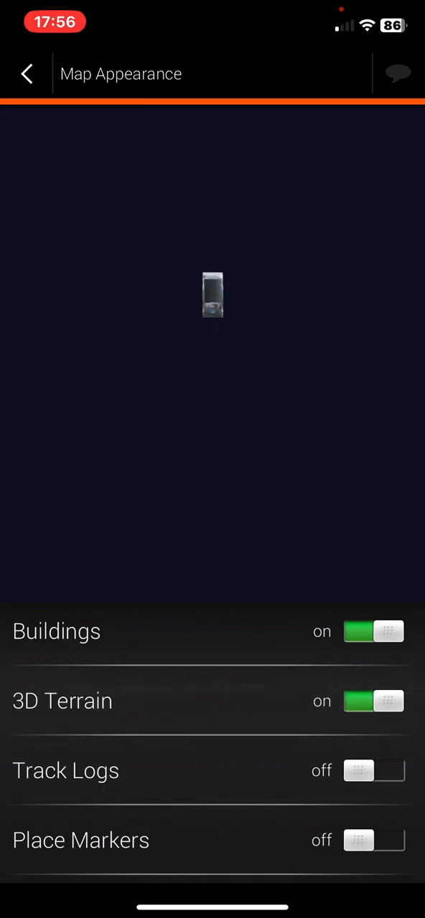